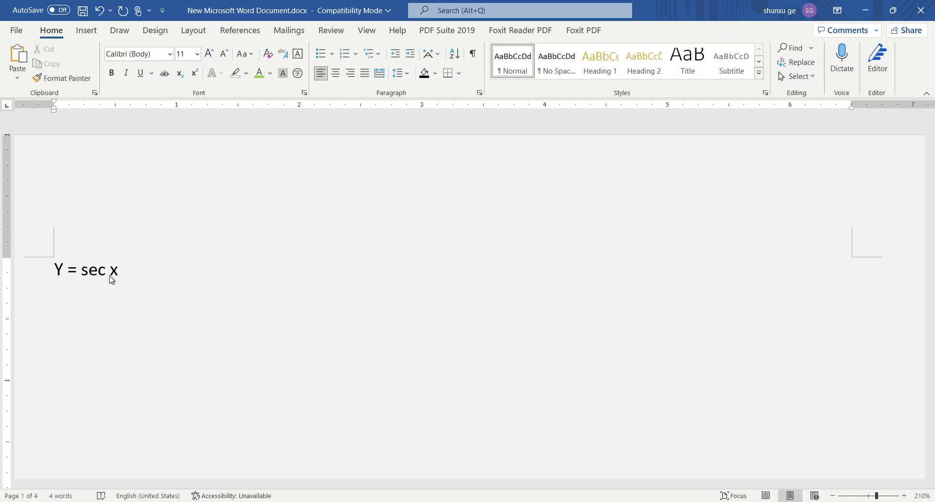
mouse_move(78, 277)
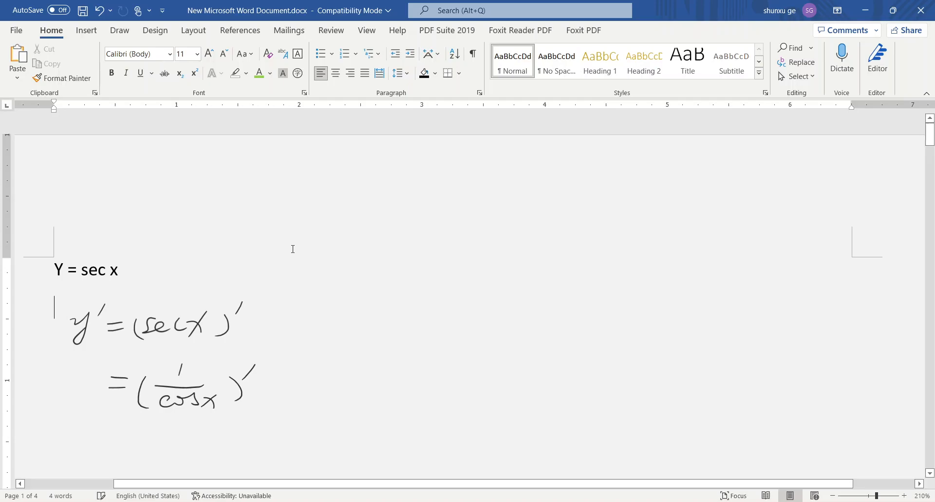
Handwrite y′ = (sec x)′ and = (1/cos x)′ beneath the typed Y = sec x.
scroll("up", 3)
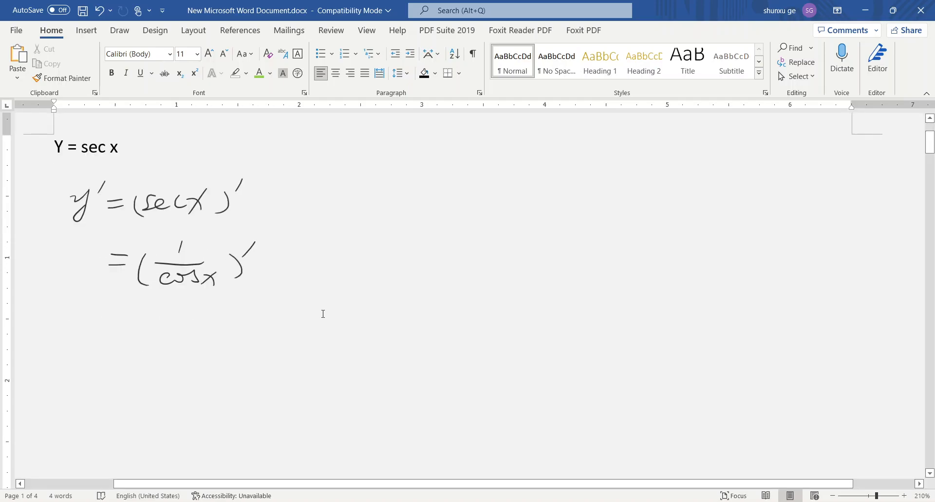
Handwrite the quotient-rule line = (0×cos x − (cos x)′×1)/cos²x.
left_click_drag(110, 343, 129, 339)
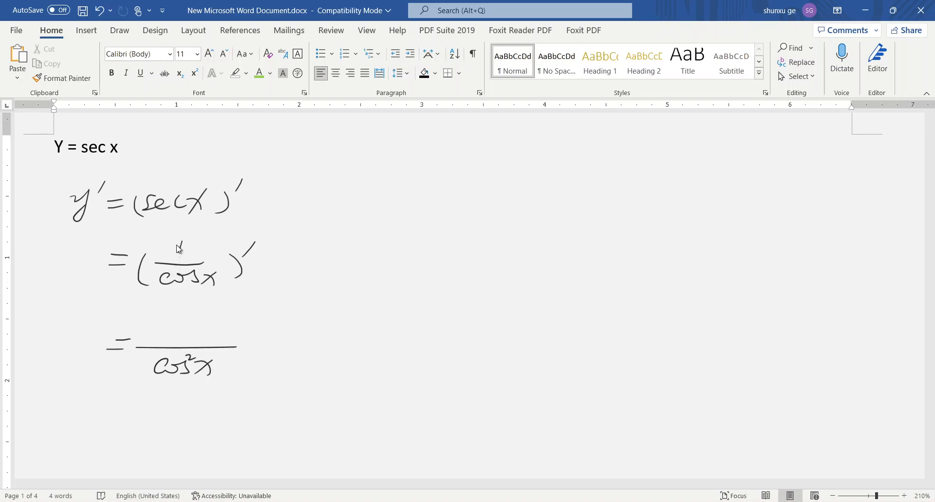
mouse_move(169, 258)
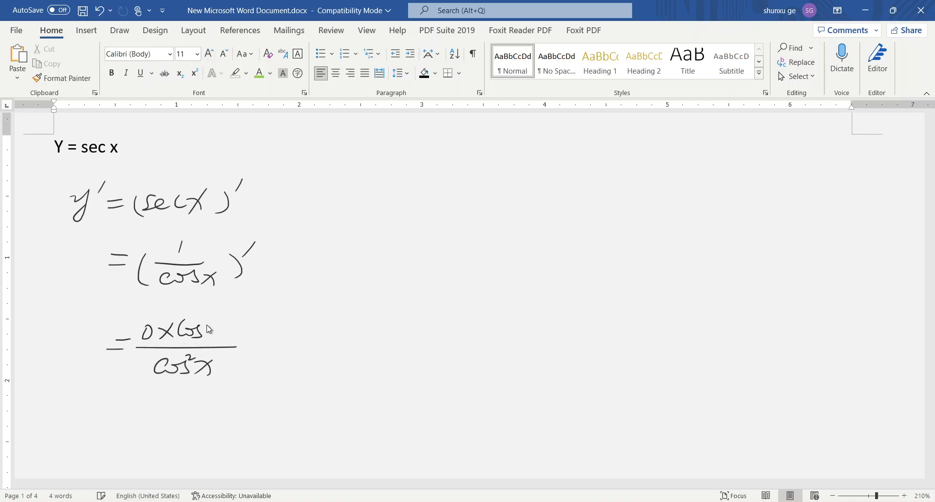
left_click_drag(214, 327, 244, 328)
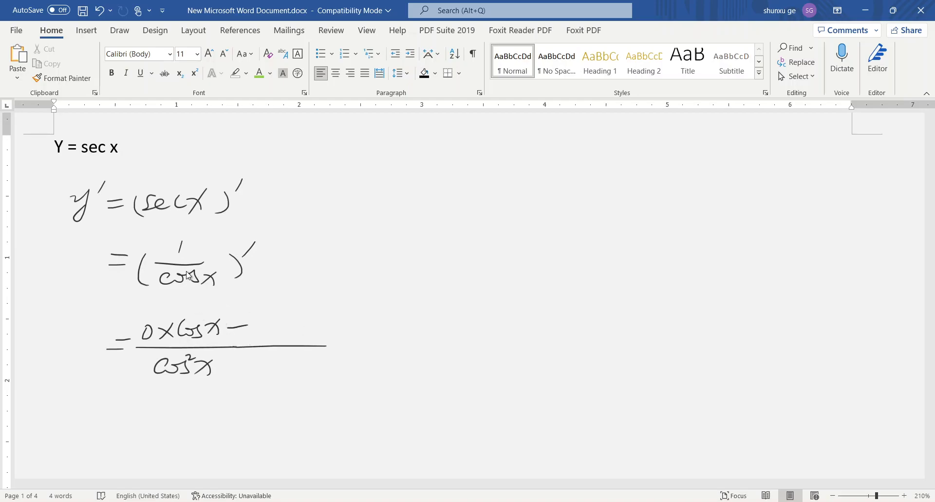
mouse_move(203, 285)
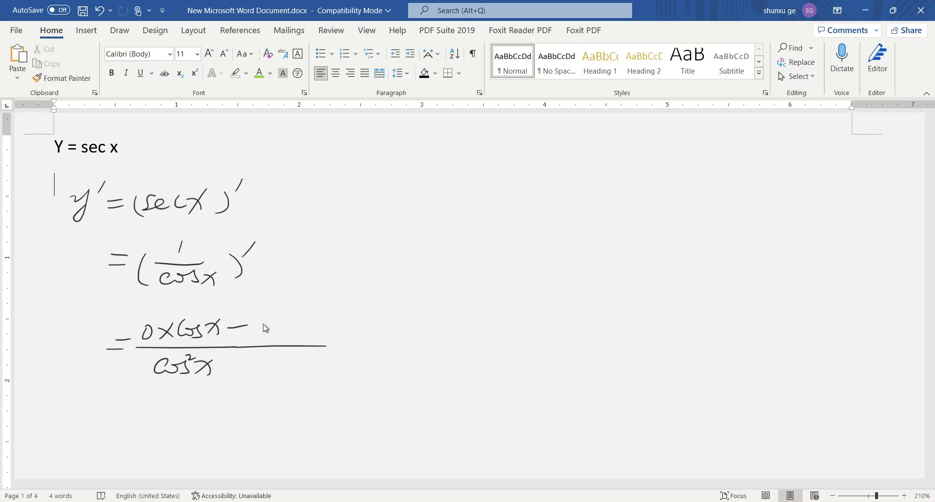
mouse_move(200, 295)
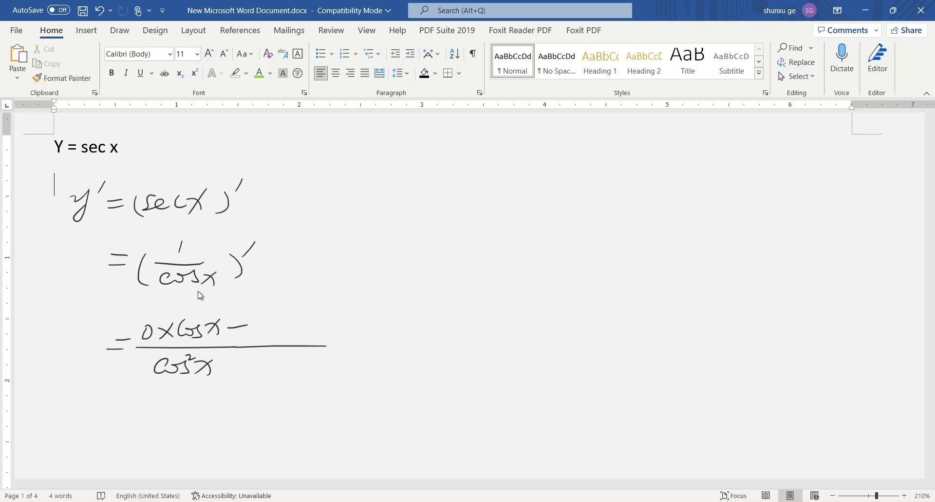
left_click_drag(256, 326, 310, 329)
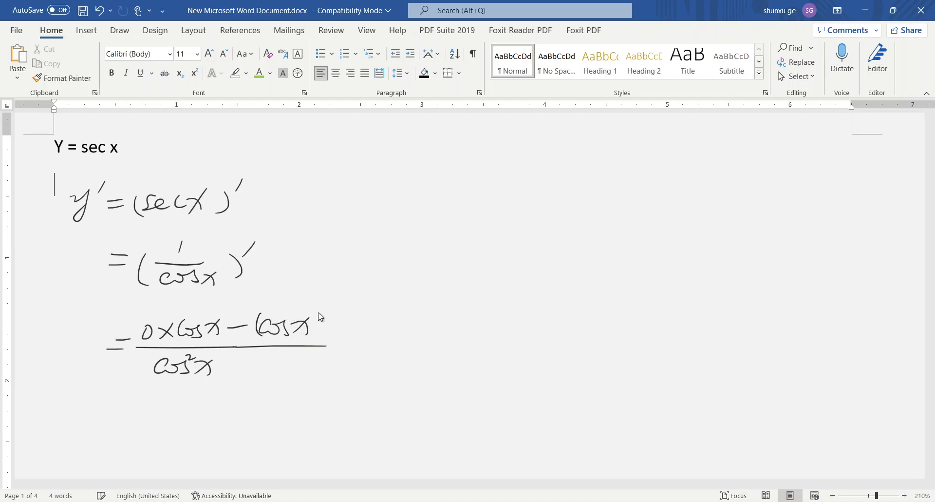
left_click_drag(319, 335, 334, 301)
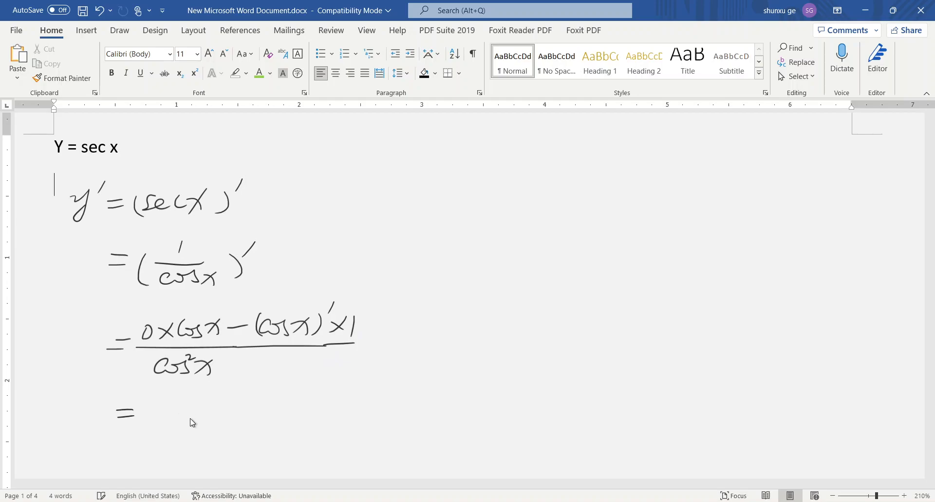
mouse_move(149, 341)
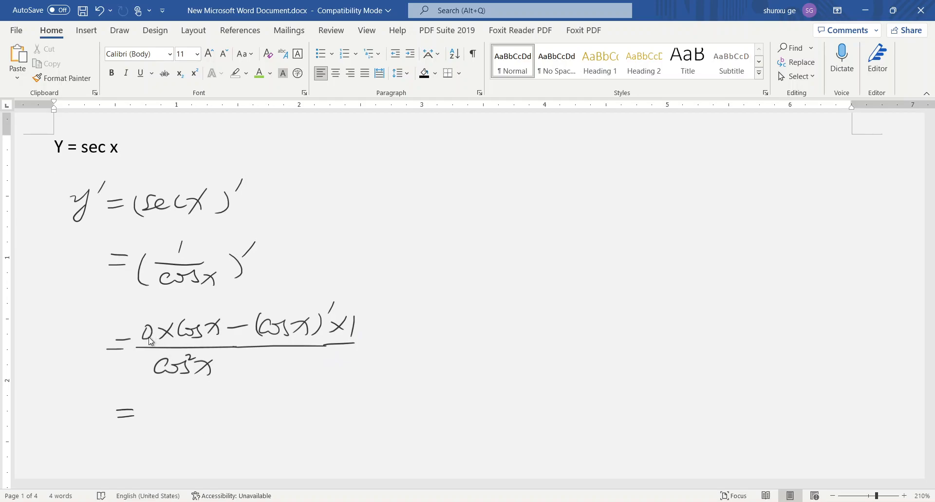
mouse_move(192, 378)
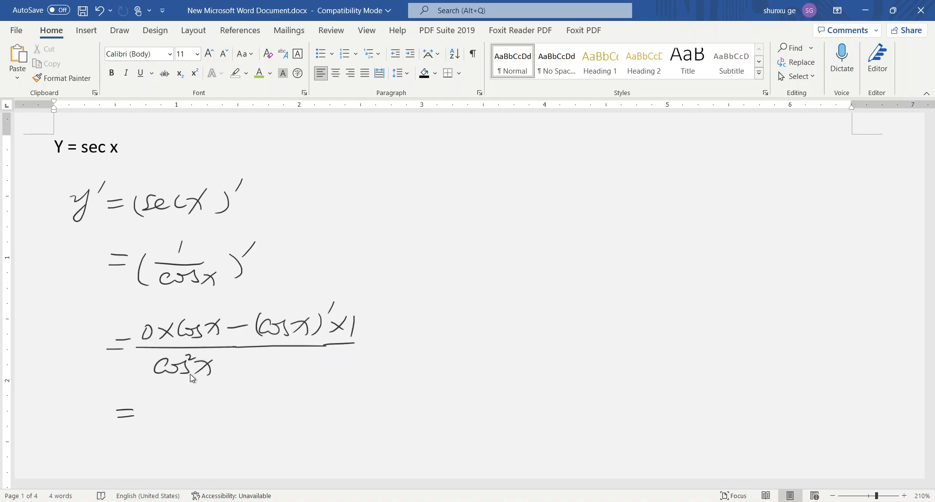
mouse_move(153, 416)
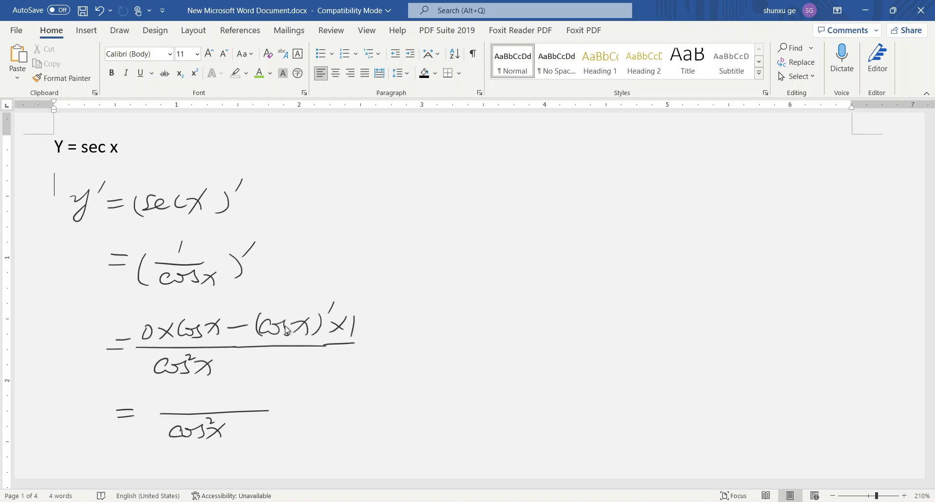
mouse_move(163, 404)
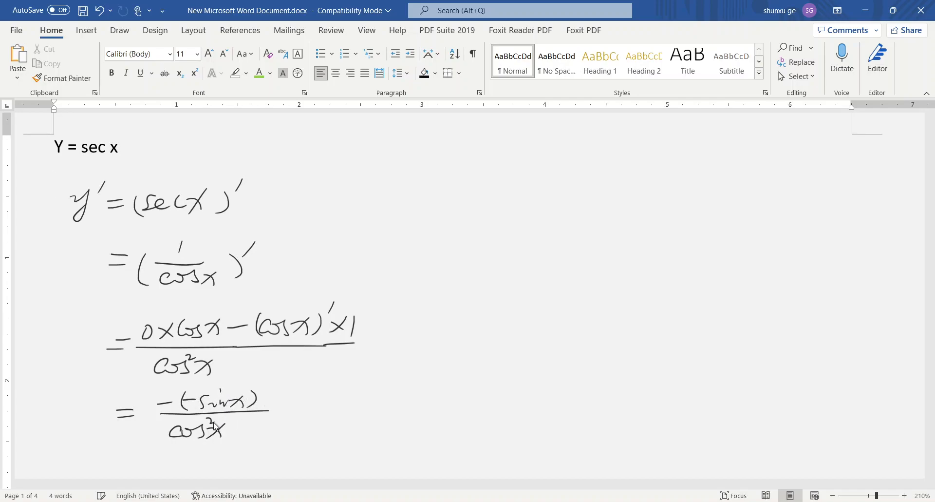
Handwrite = −(−sin x)/cos²x and begin the next line's equals sign.
scroll("down", 3)
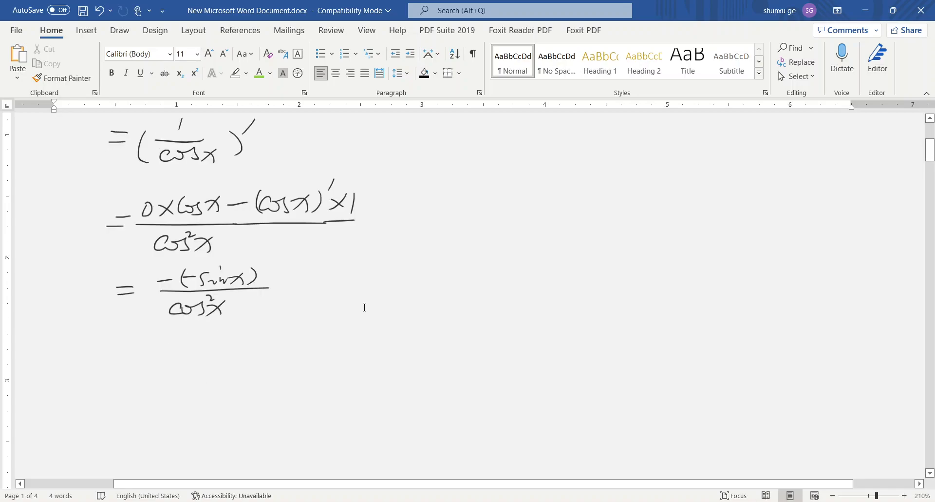
mouse_move(254, 296)
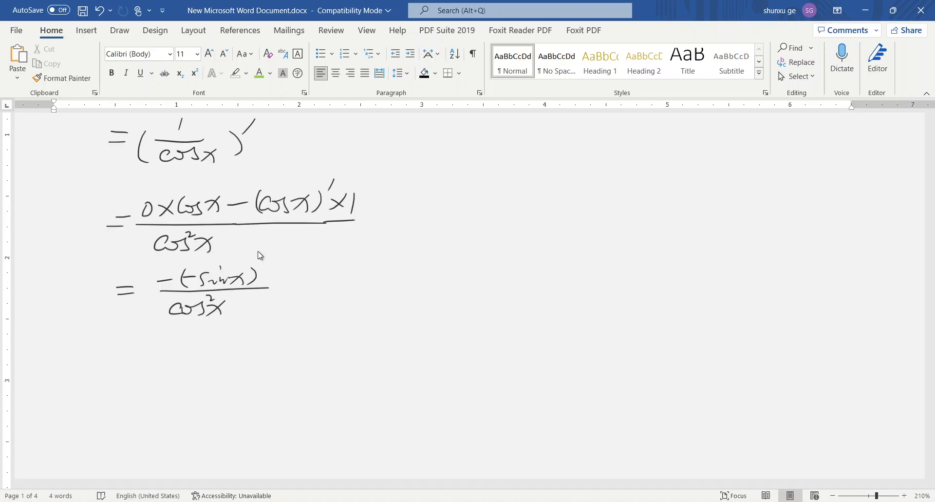
mouse_move(281, 225)
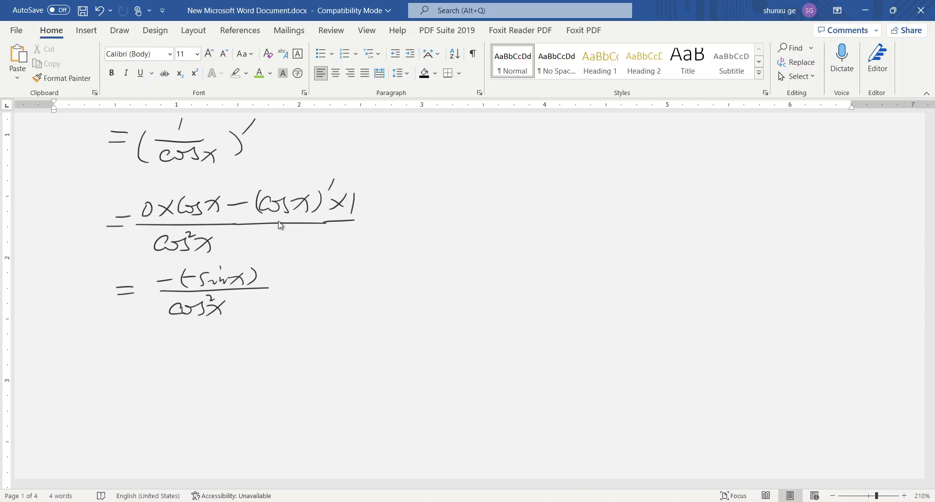
mouse_move(144, 353)
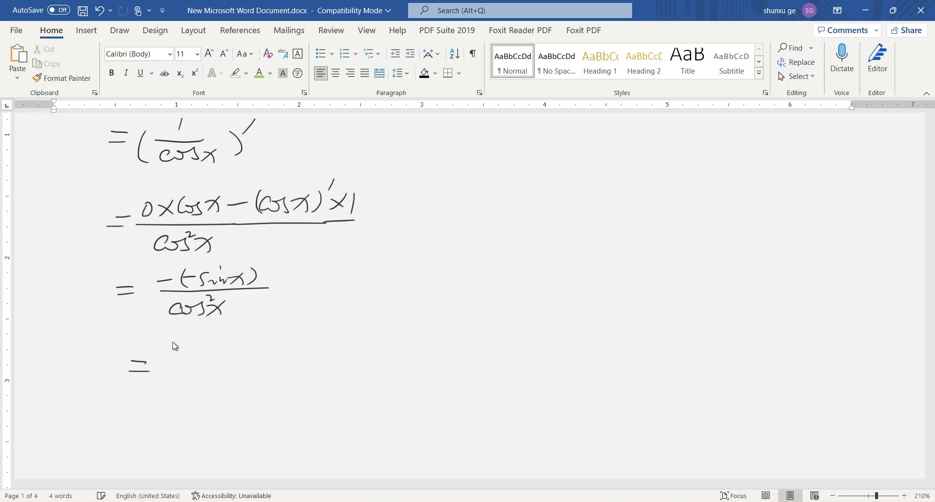
Handwrite = sin x/cos²x, then = sin x/(cos x cos x) on the next line.
left_click_drag(176, 355, 202, 352)
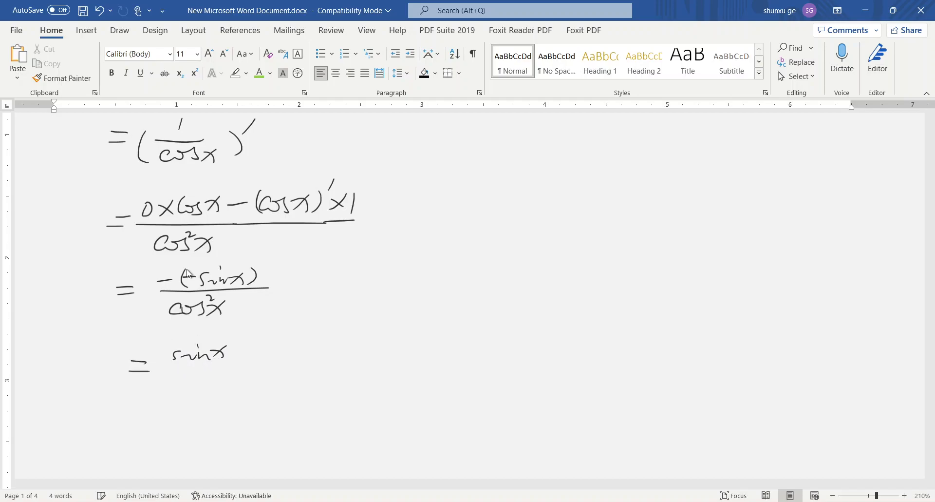
mouse_move(192, 278)
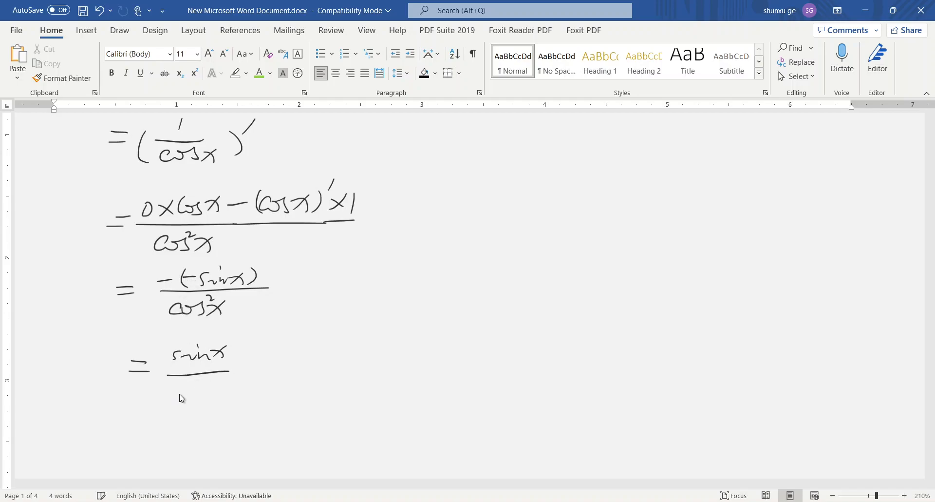
left_click_drag(166, 394, 242, 394)
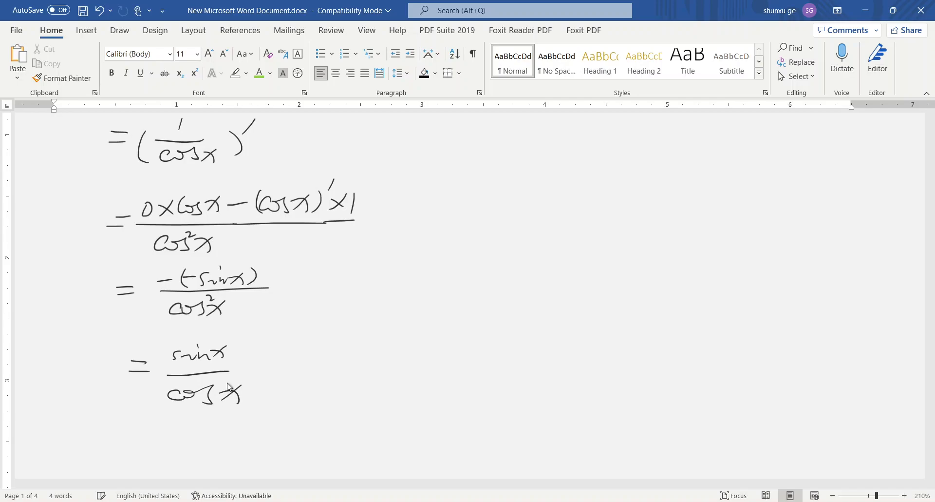
scroll("down", 3)
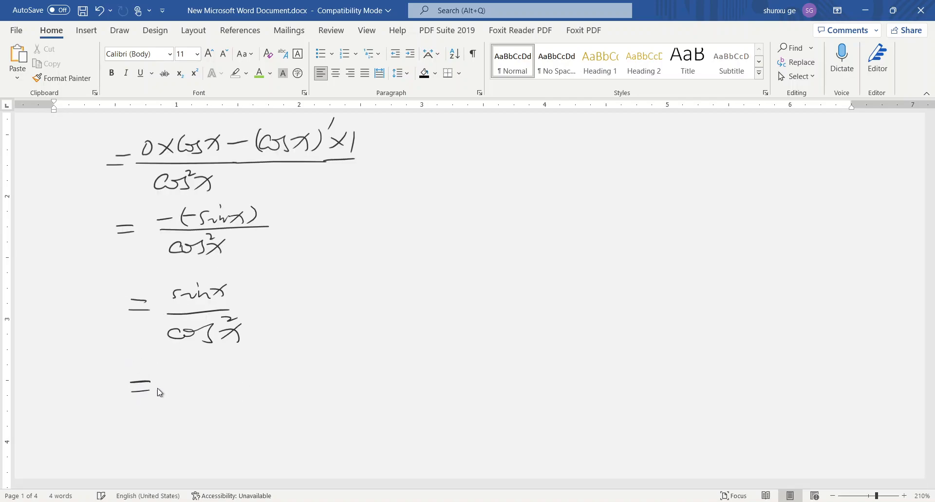
left_click_drag(182, 374, 206, 370)
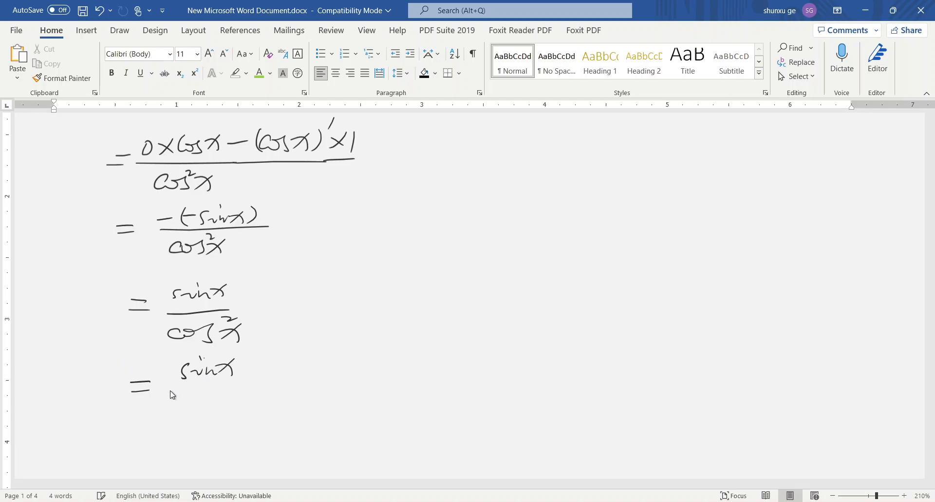
left_click_drag(170, 390, 251, 390)
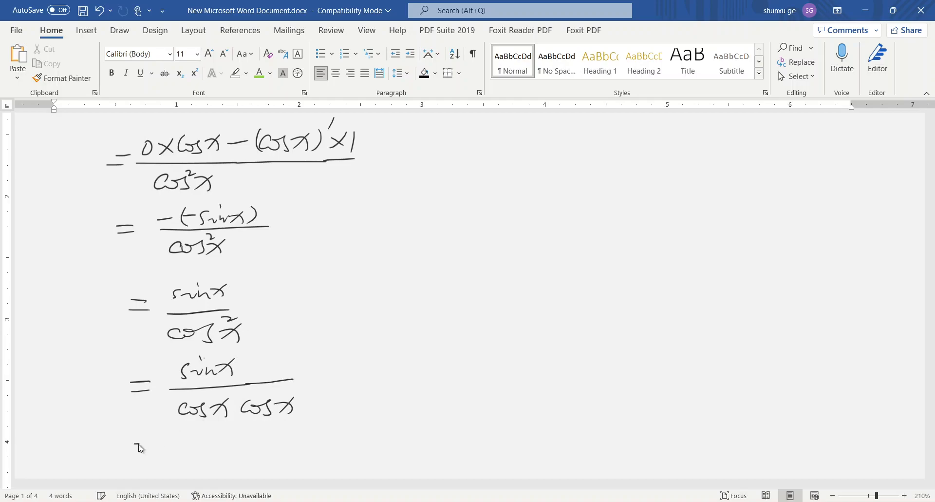
Handwrite = tan x sec x and mark it with a yellow highlighter stroke.
scroll("down", 3)
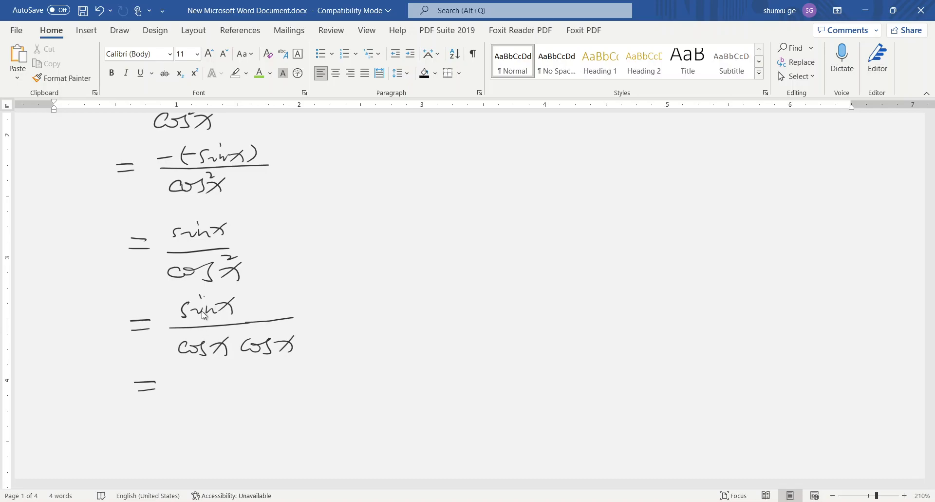
mouse_move(199, 358)
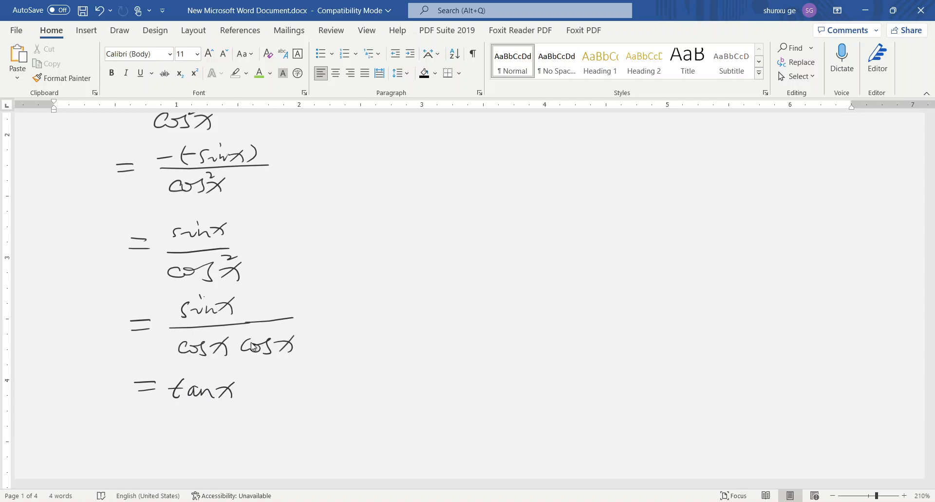
mouse_move(235, 361)
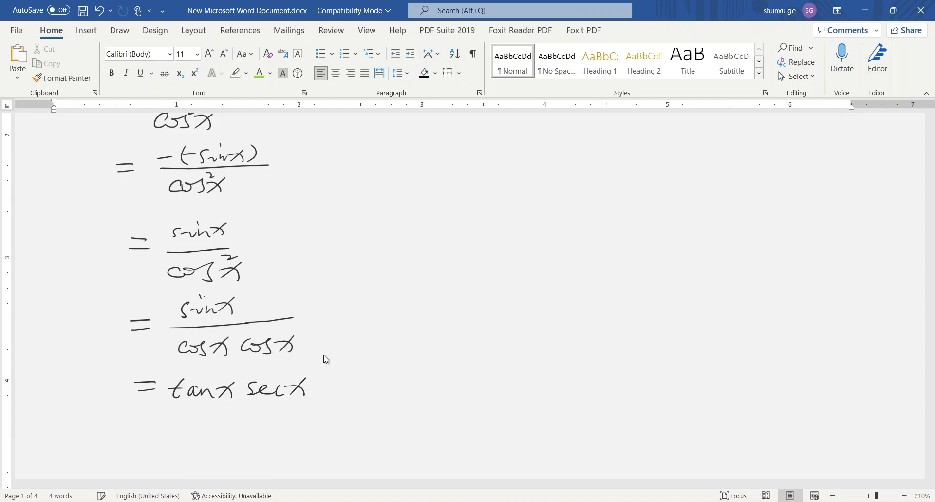
mouse_move(265, 359)
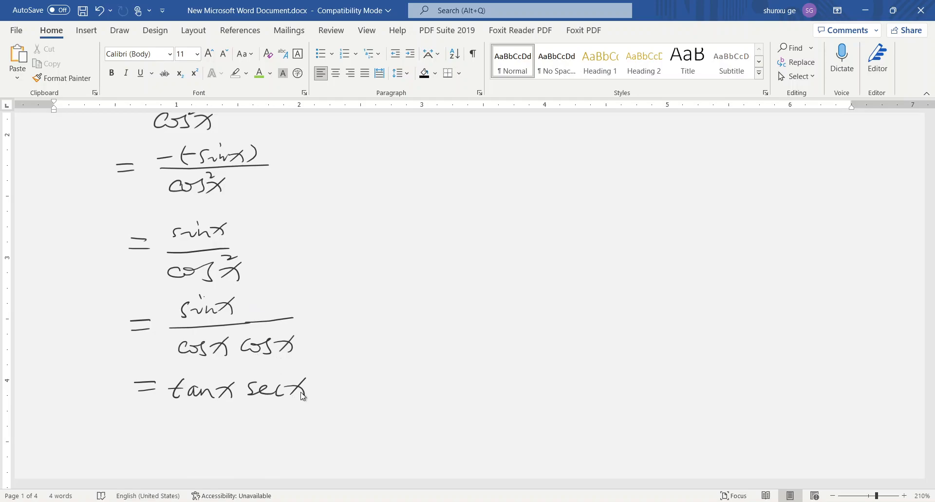
mouse_move(193, 30)
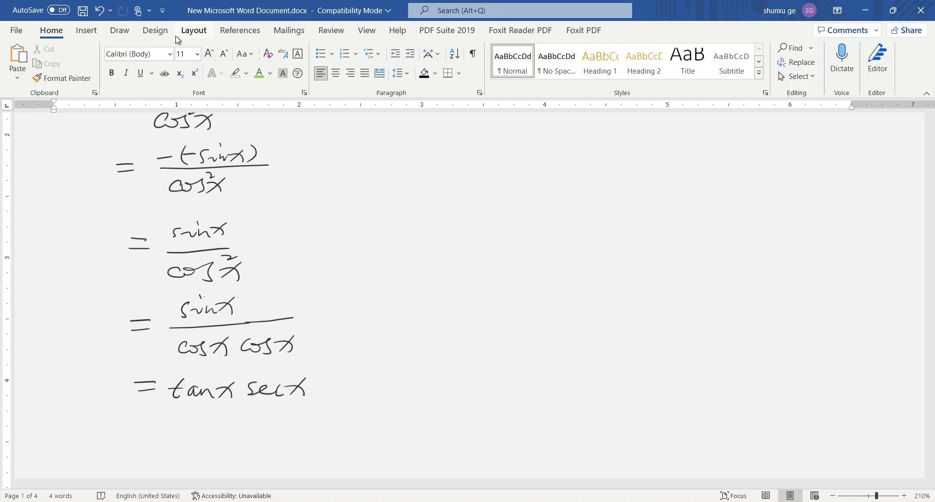
left_click(119, 31)
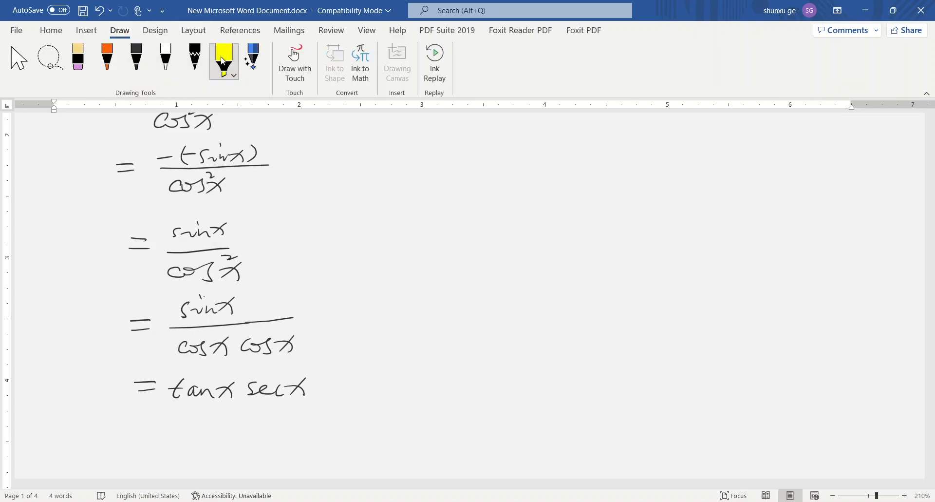
left_click_drag(158, 404, 318, 399)
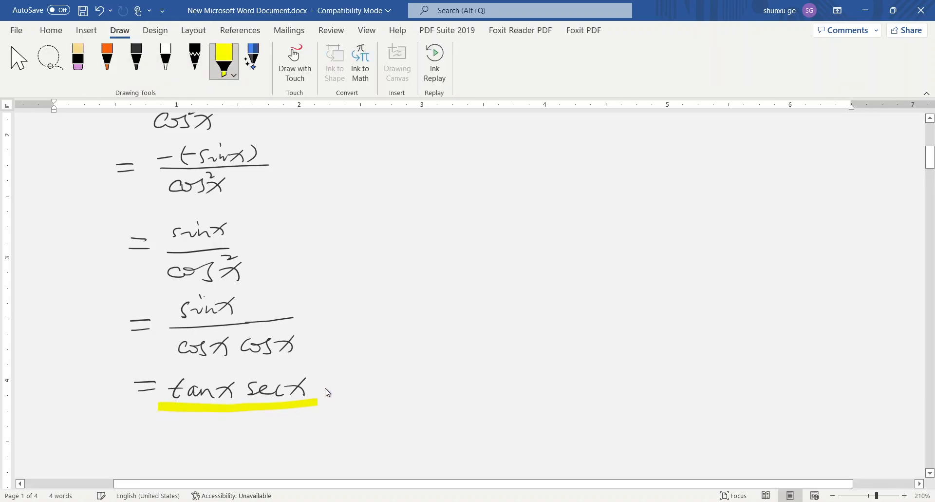